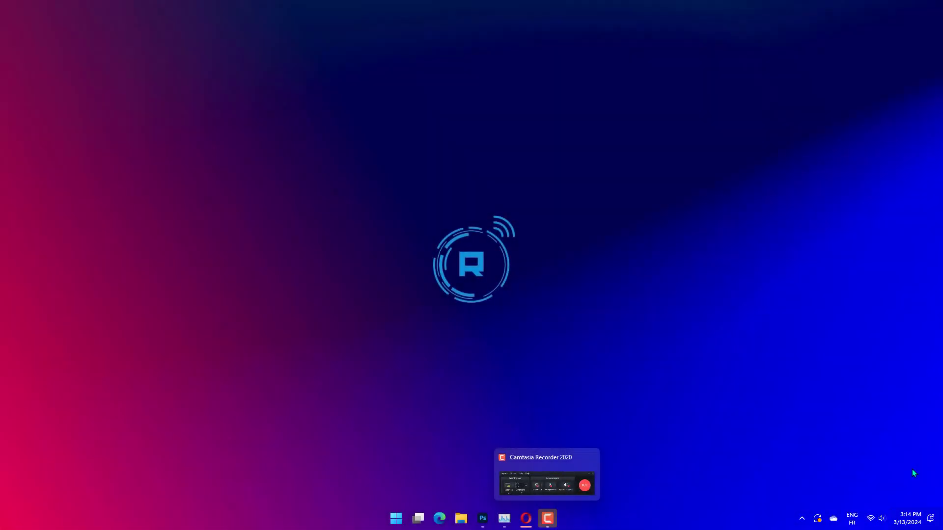
Launch the Services console via Run with 'services.msc'
left_click(583, 486)
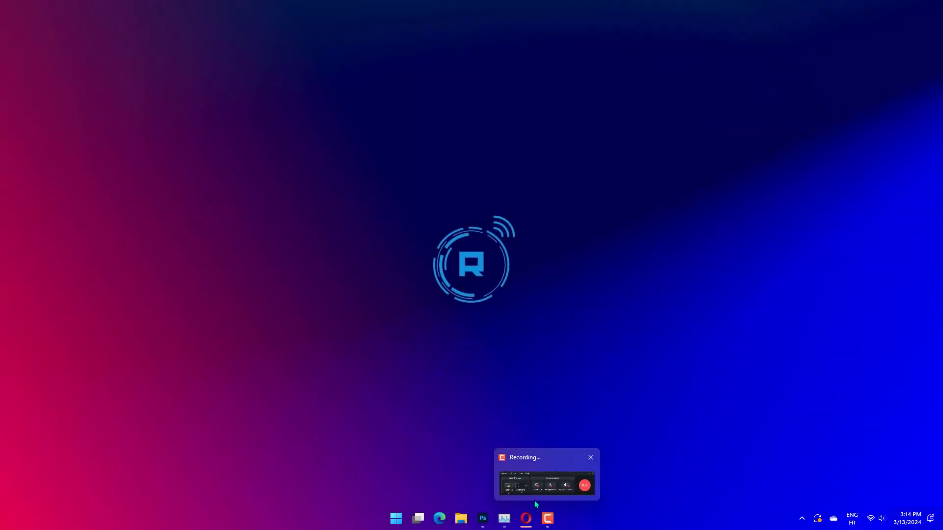
left_click(590, 458)
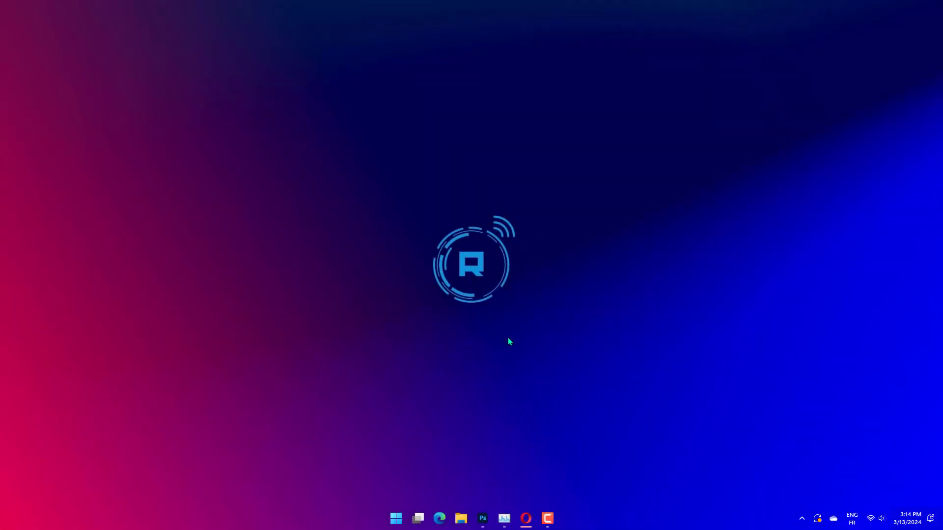
mouse_move(572, 428)
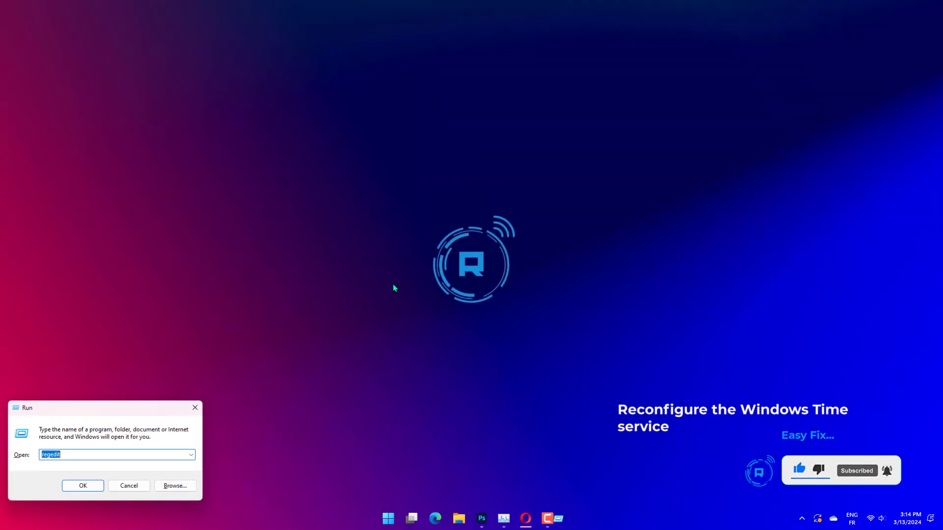
type("services.msc")
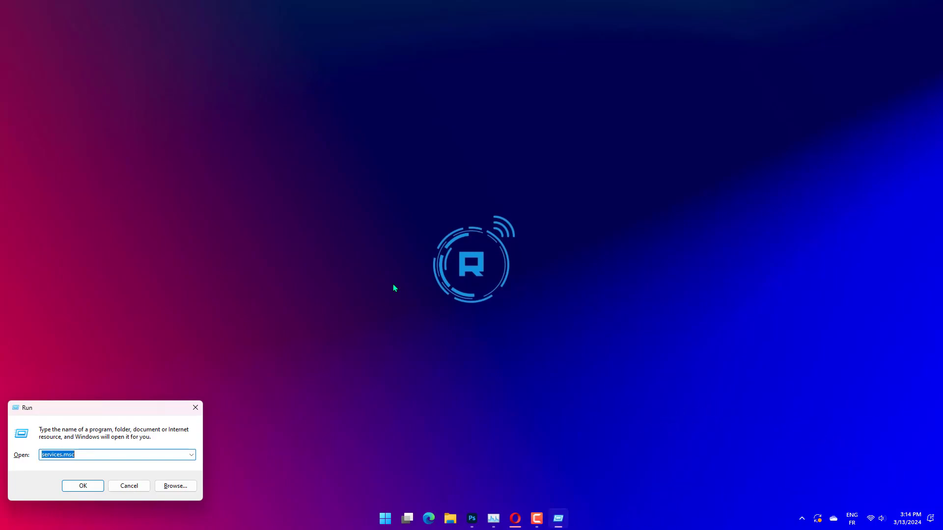
left_click(83, 486)
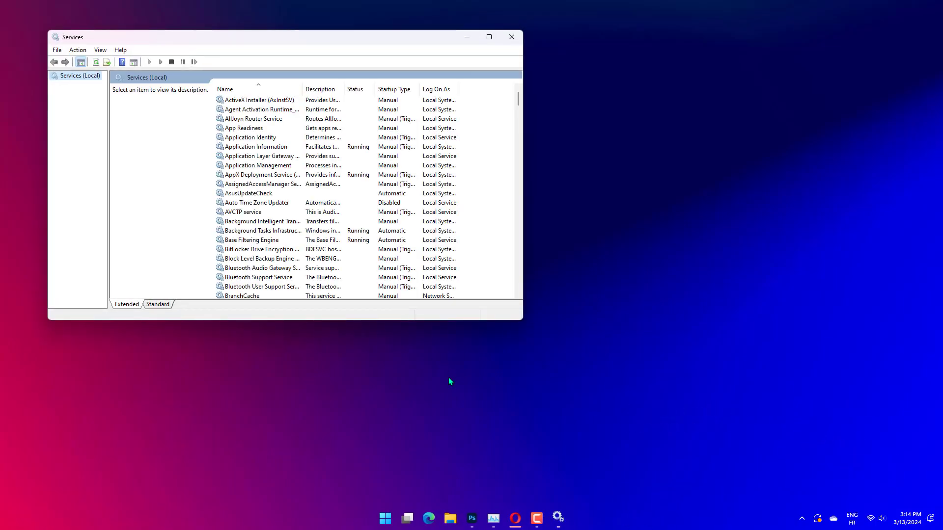
Locate and select the Windows Time service in the Services list
scroll("down", 3)
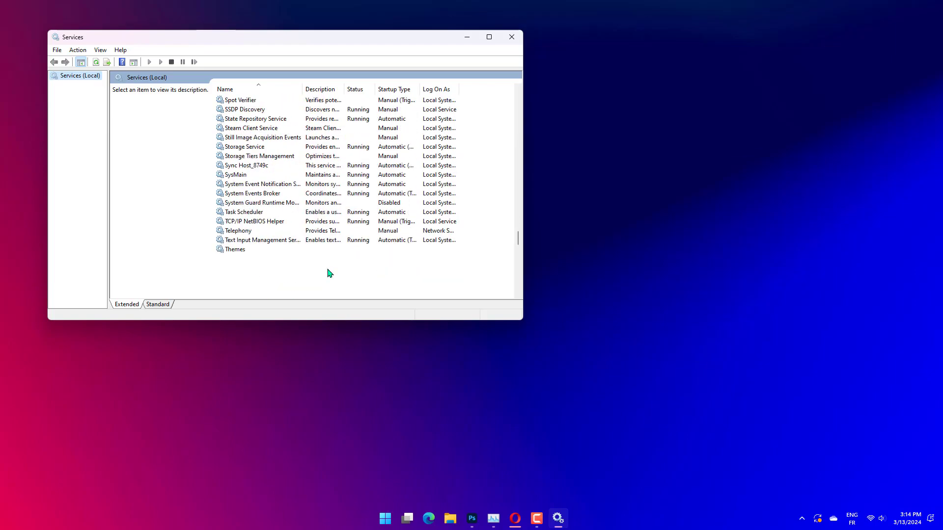
left_click(246, 175)
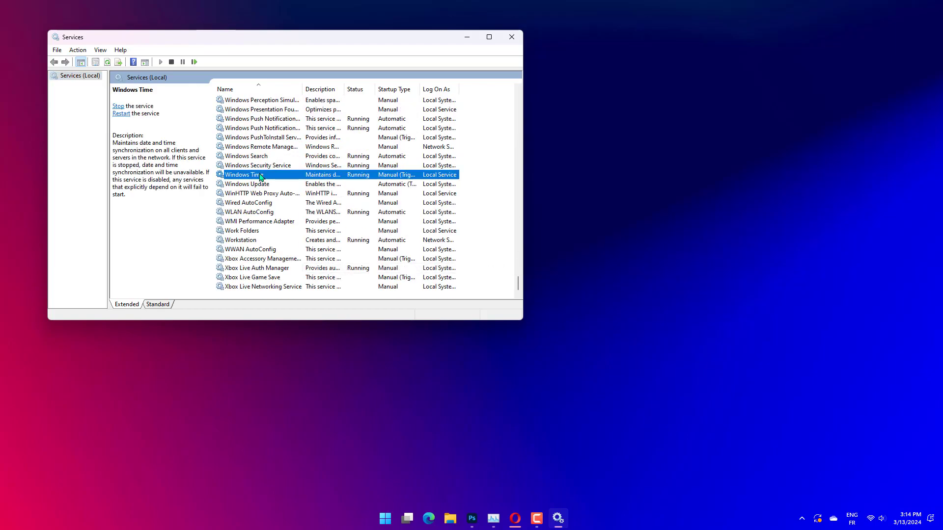
Review the Windows Time service's startup type and Log On account settings
double_click(258, 174)
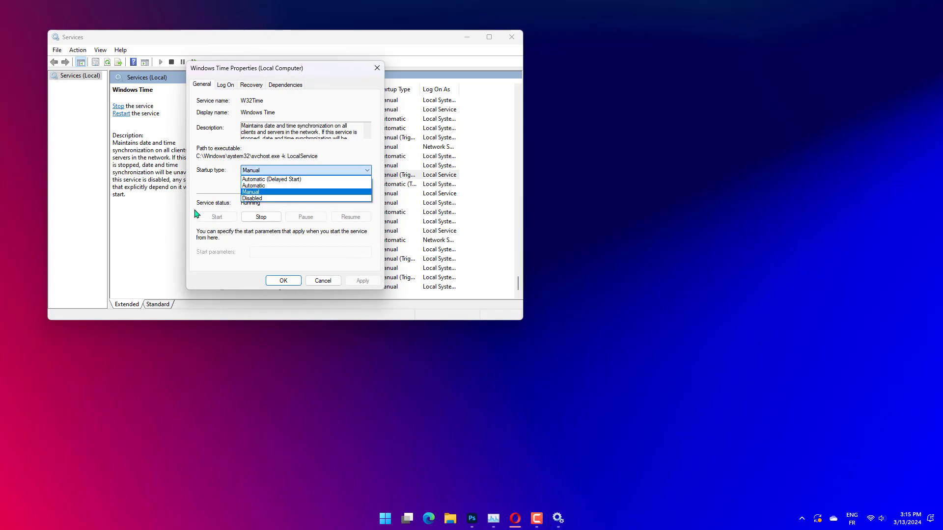
left_click(224, 84)
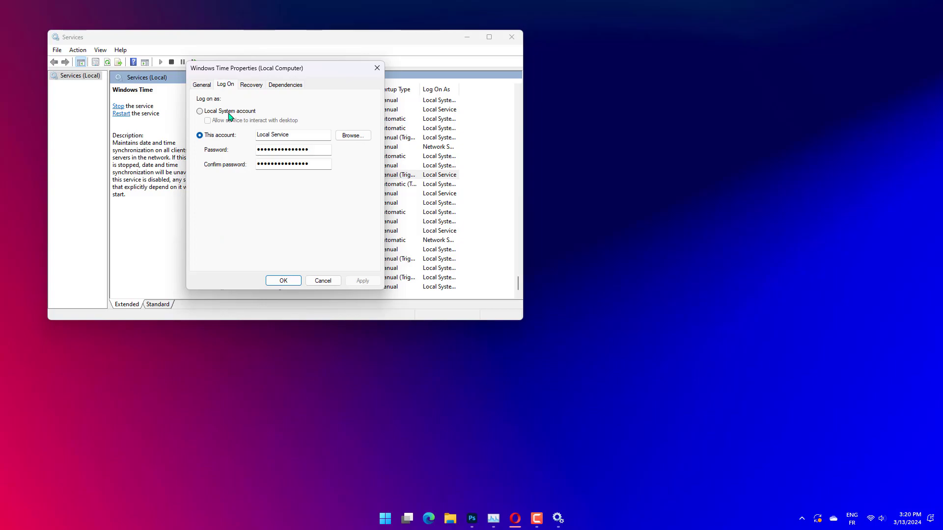
mouse_move(237, 119)
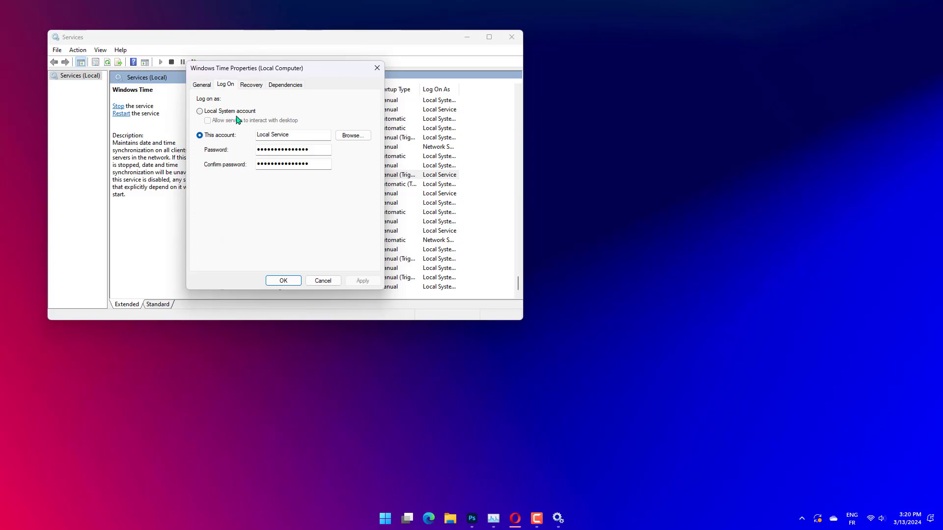
mouse_move(236, 149)
type("c")
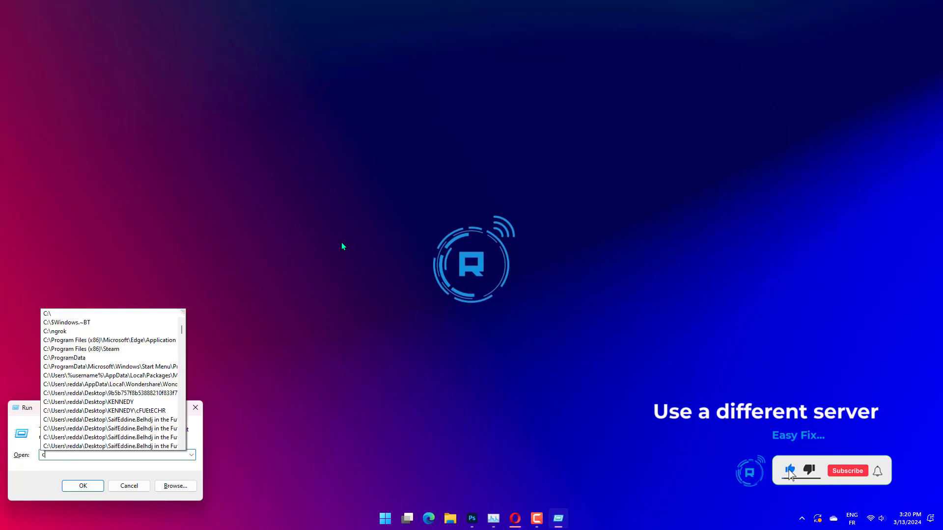
Reach the Internet Time details through Control Panel's Clock and Region > Date and Time
type("ontrol")
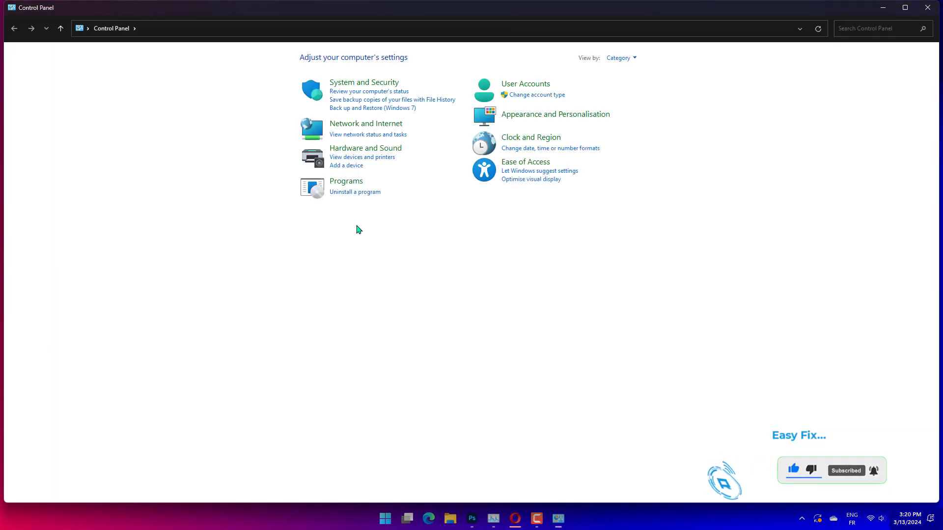
left_click(531, 137)
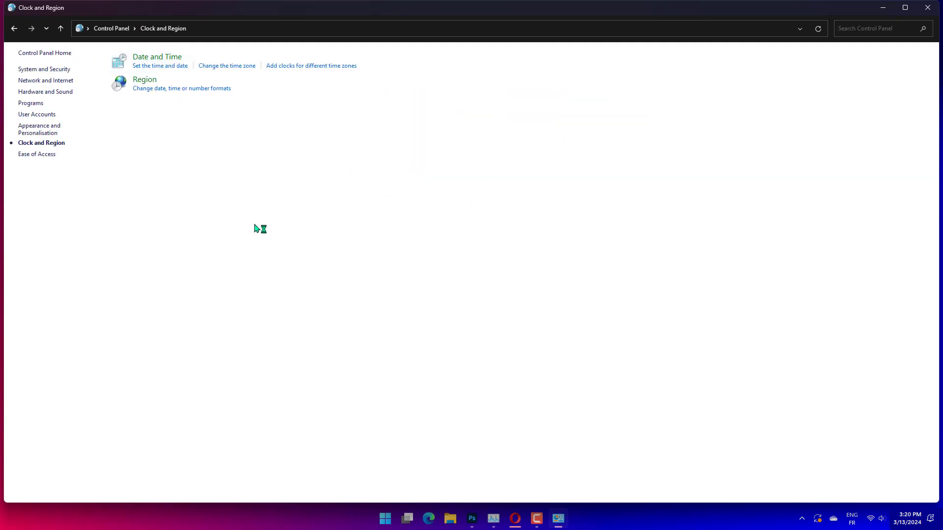
left_click(159, 66)
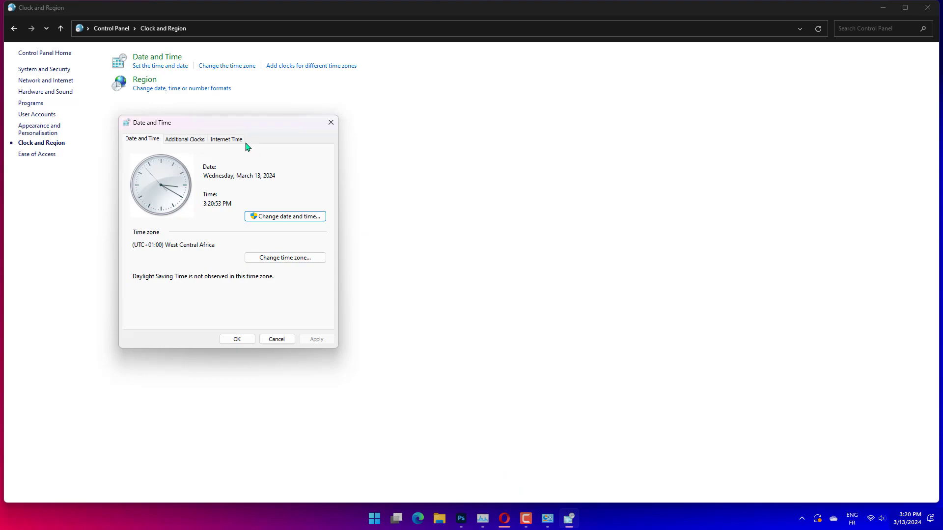
left_click(225, 139)
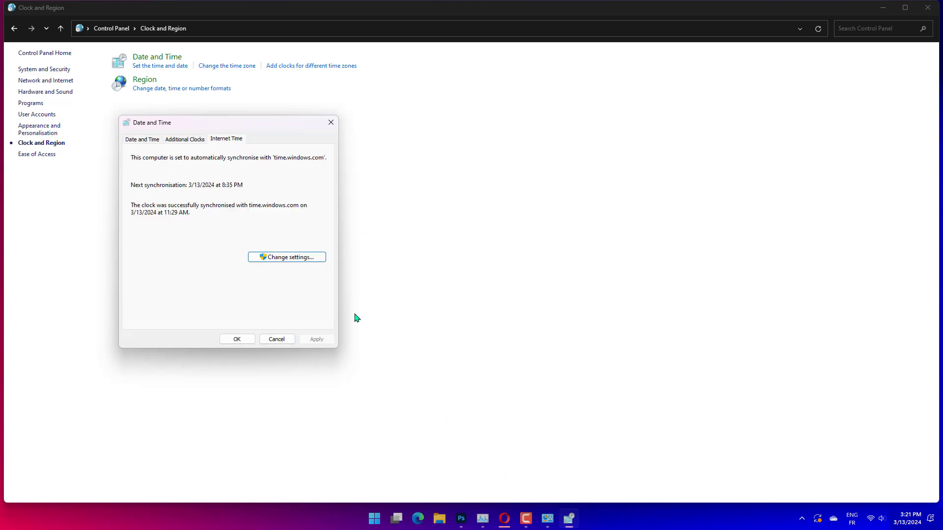
Choose a different Internet time server, confirm it and close Date and Time
left_click(286, 257)
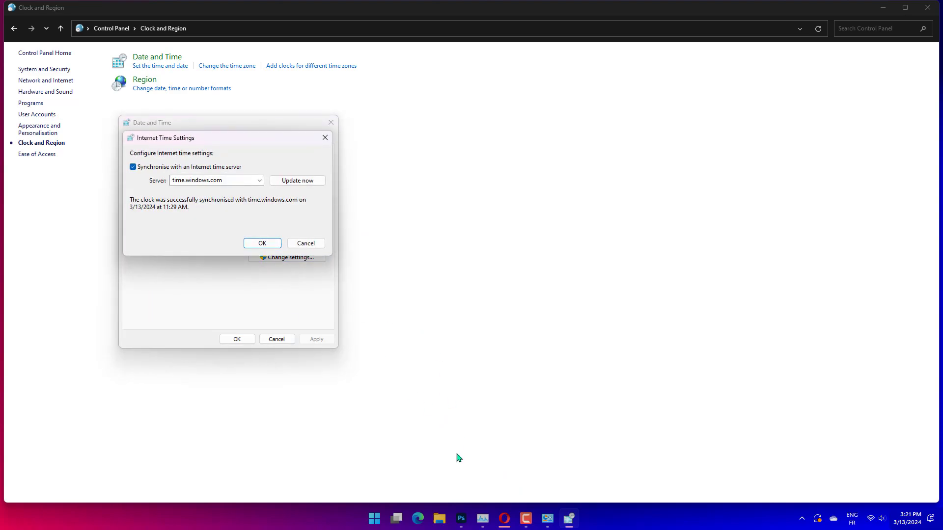
left_click(259, 180)
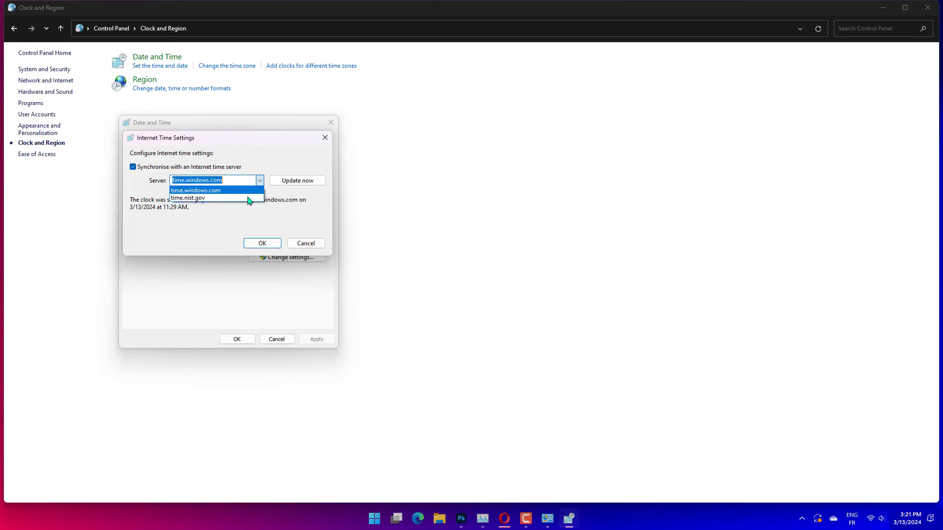
mouse_move(235, 197)
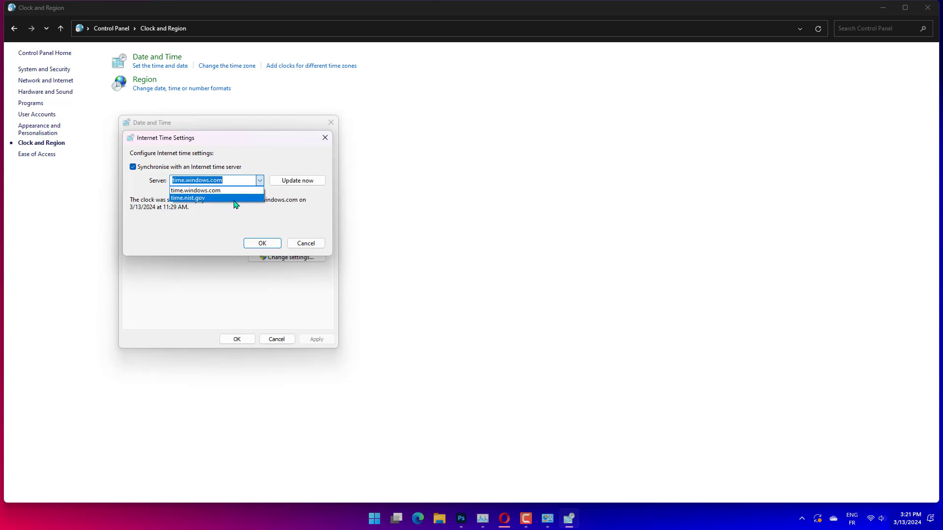
left_click(196, 190)
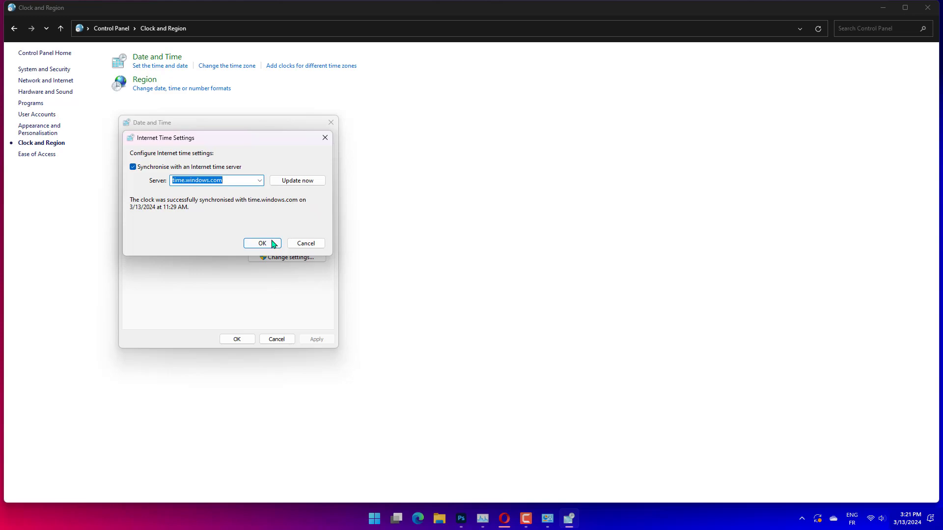
left_click(261, 242)
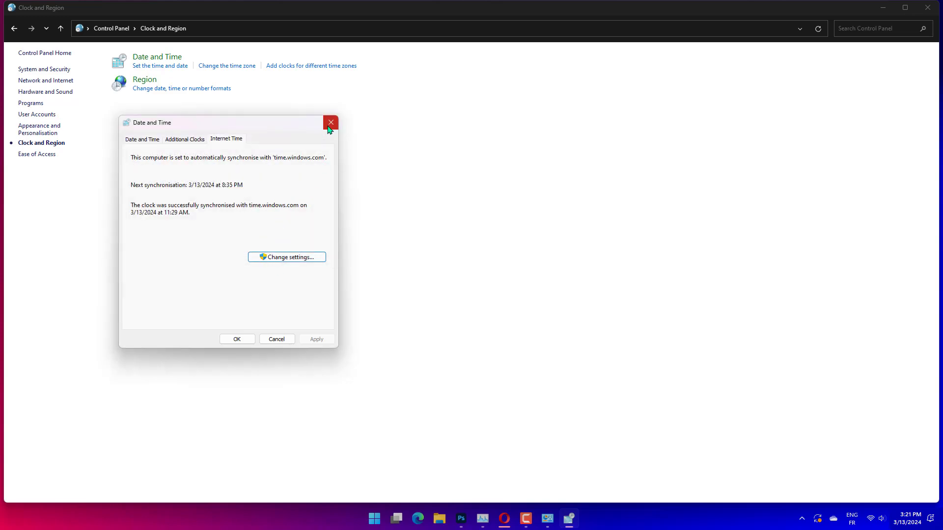
left_click(330, 122)
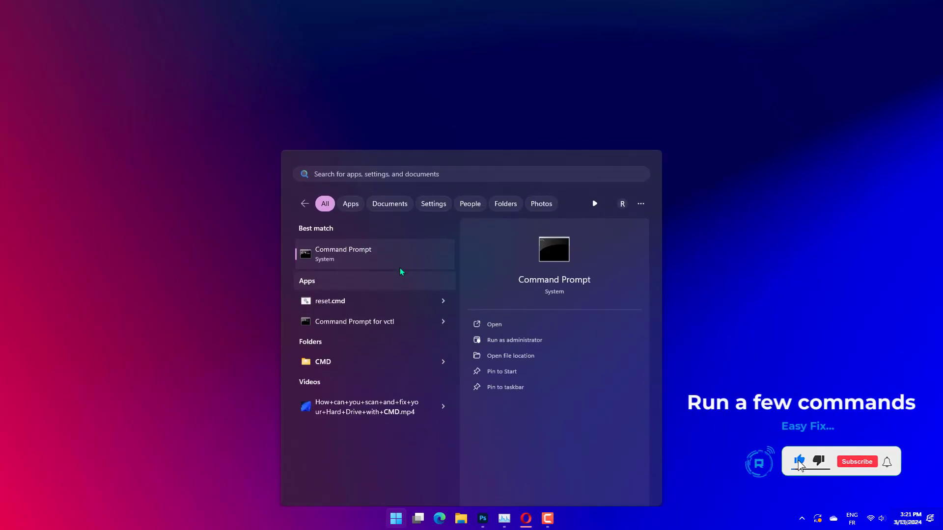
Start Command Prompt with administrator rights
left_click(513, 339)
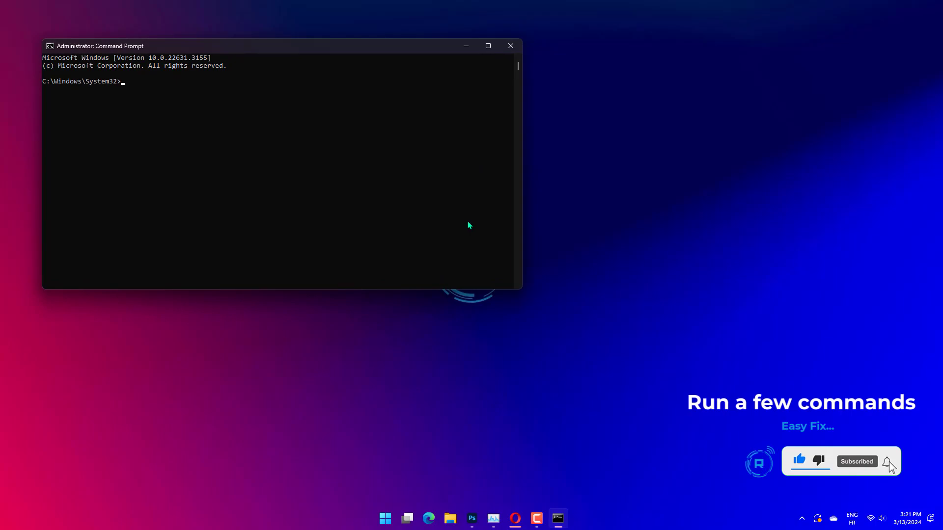